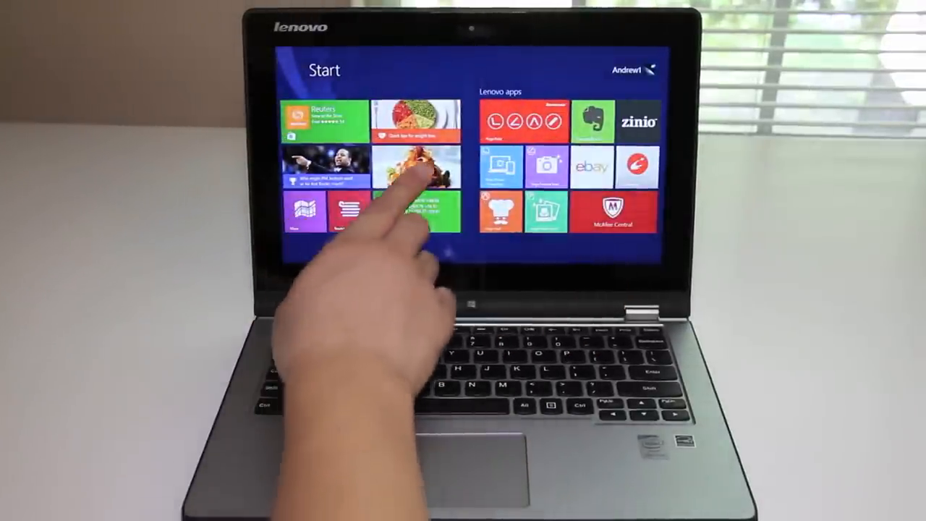
Step: Launch the Bing Food & Drink app from its Start tile, then return to the desktop
{"action": "left_click", "coordinate": [416, 168]}
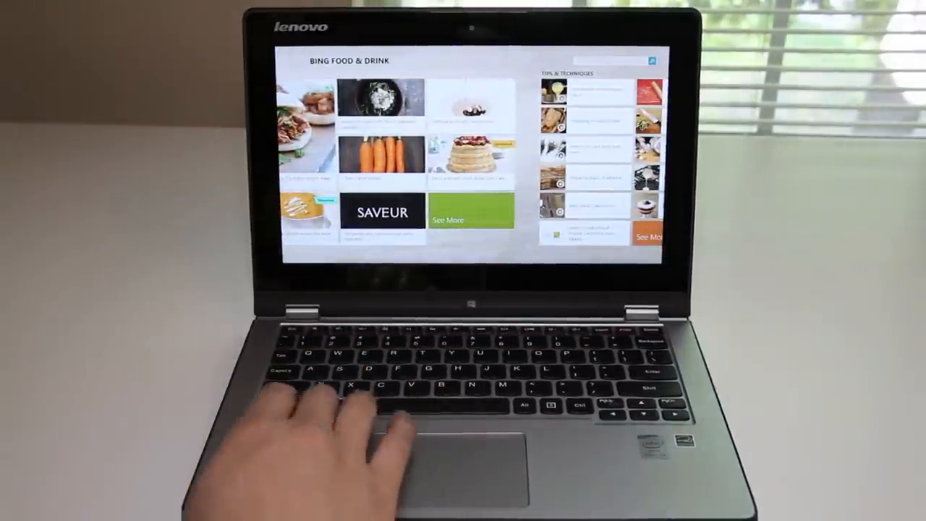
{"action": "key", "text": "Super"}
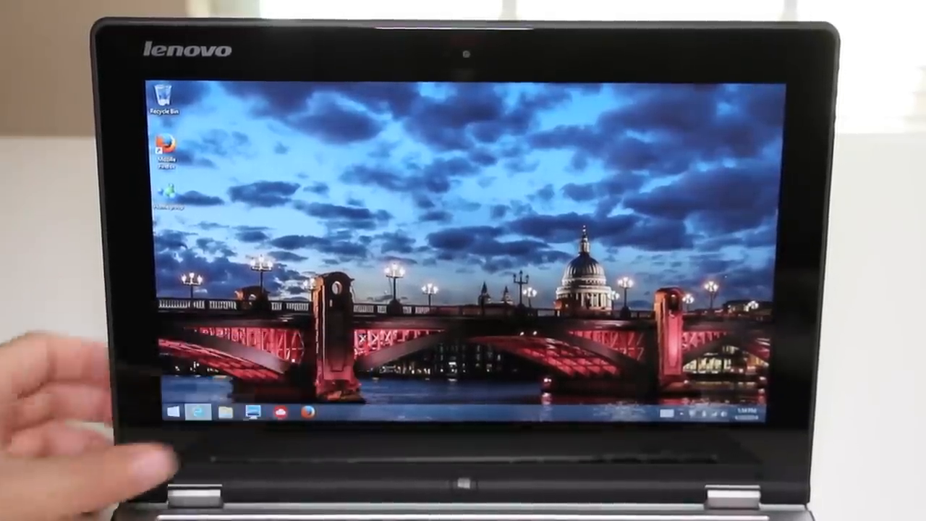
Step: Launch Internet Explorer from the taskbar and scroll down through the MSN stories
{"action": "left_click", "coordinate": [214, 414]}
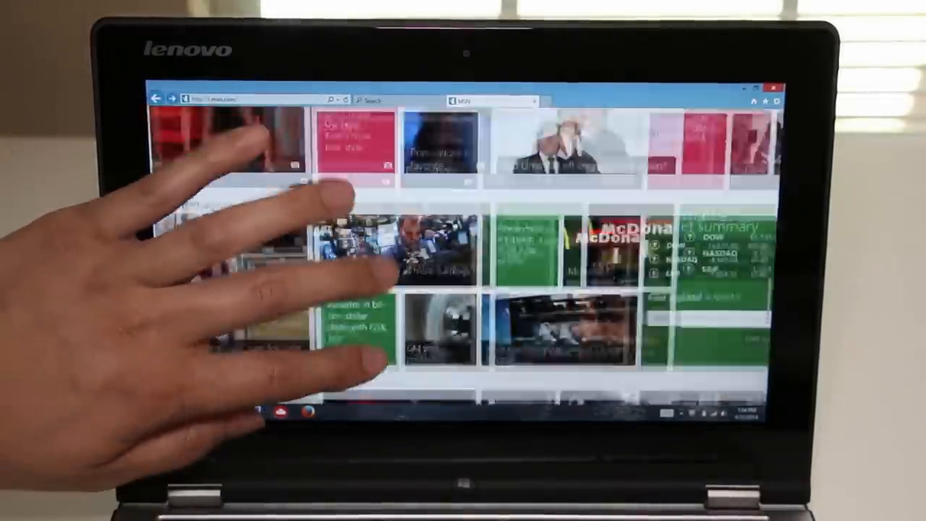
{"action": "scroll", "scroll_direction": "down", "scroll_amount": 3}
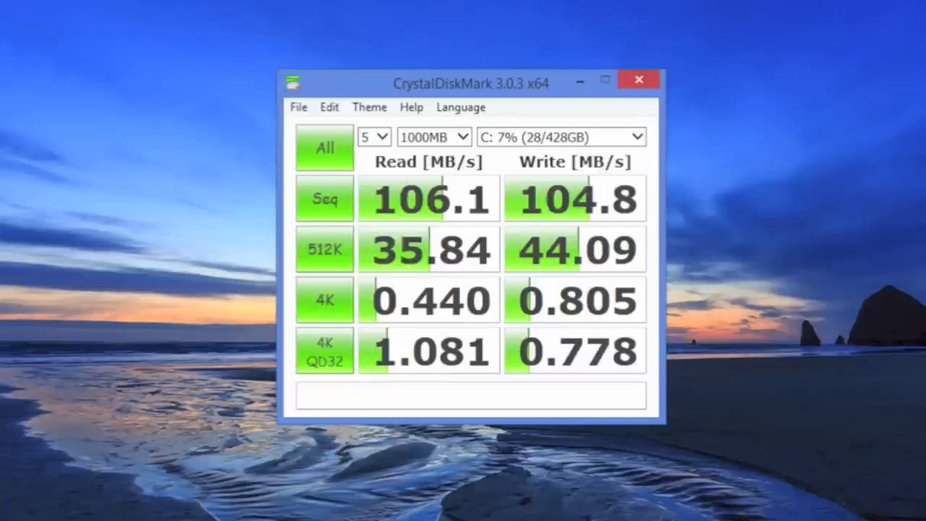
Step: Check the battery status: 4 hr 23 min (84%) remaining on Balanced
{"action": "left_click", "coordinate": [749, 496]}
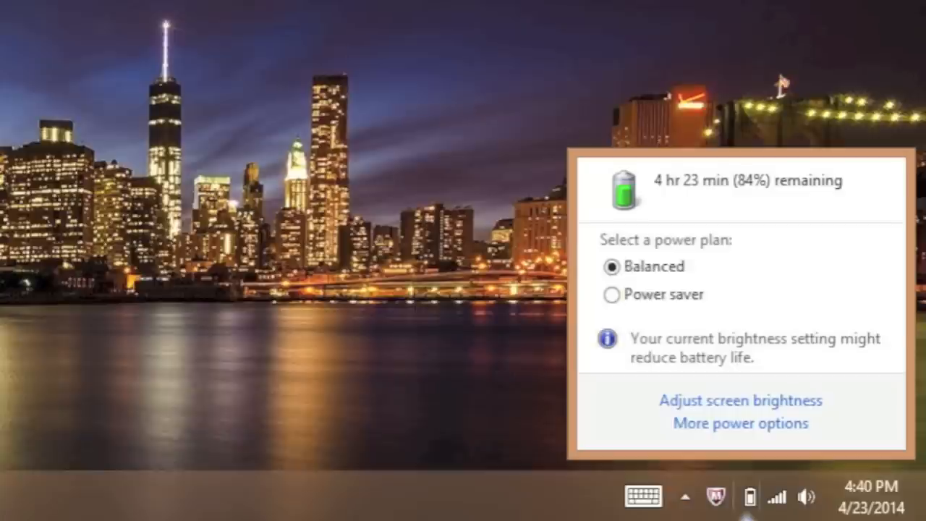